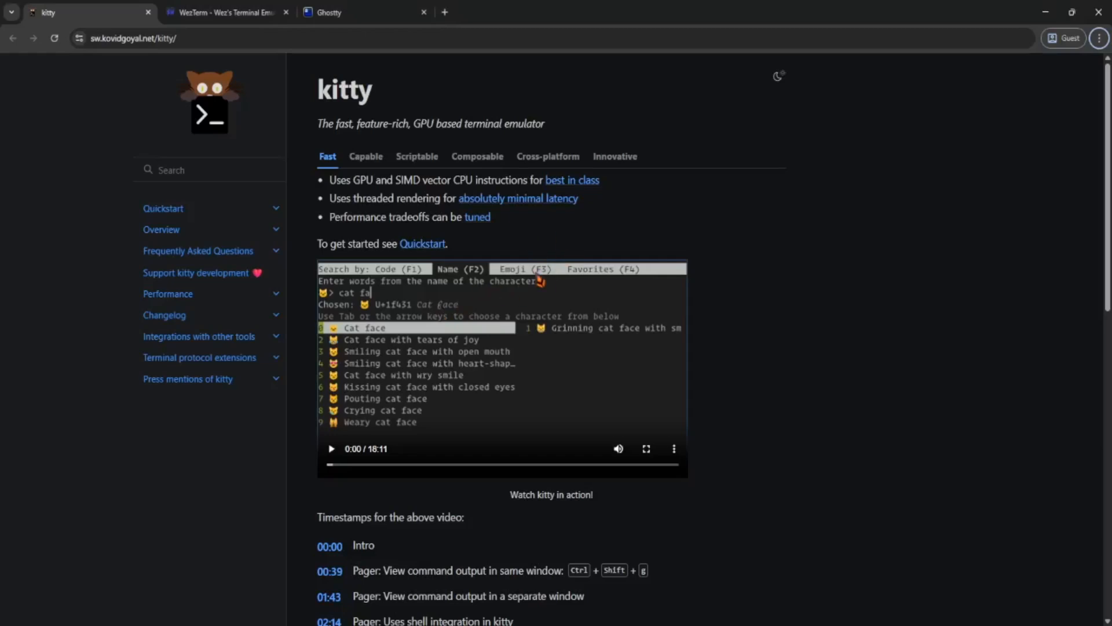
{"action": "mouse_move", "coordinate": [481, 263]}
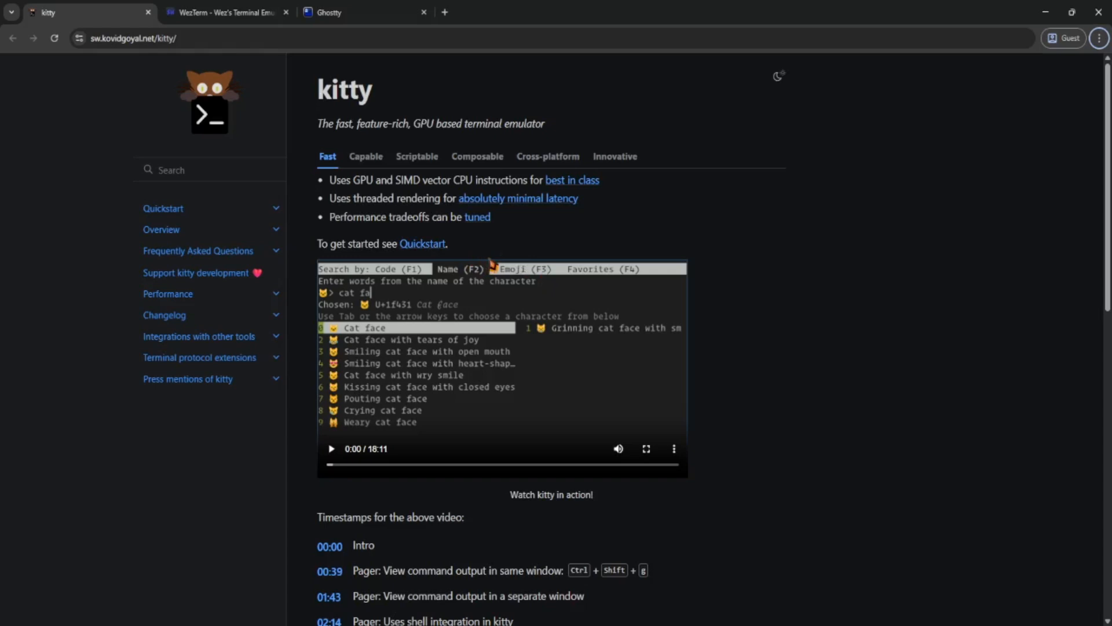
Glance at the Ghostty tab, then switch to the WezTerm homepage tab
{"action": "left_click", "coordinate": [361, 12]}
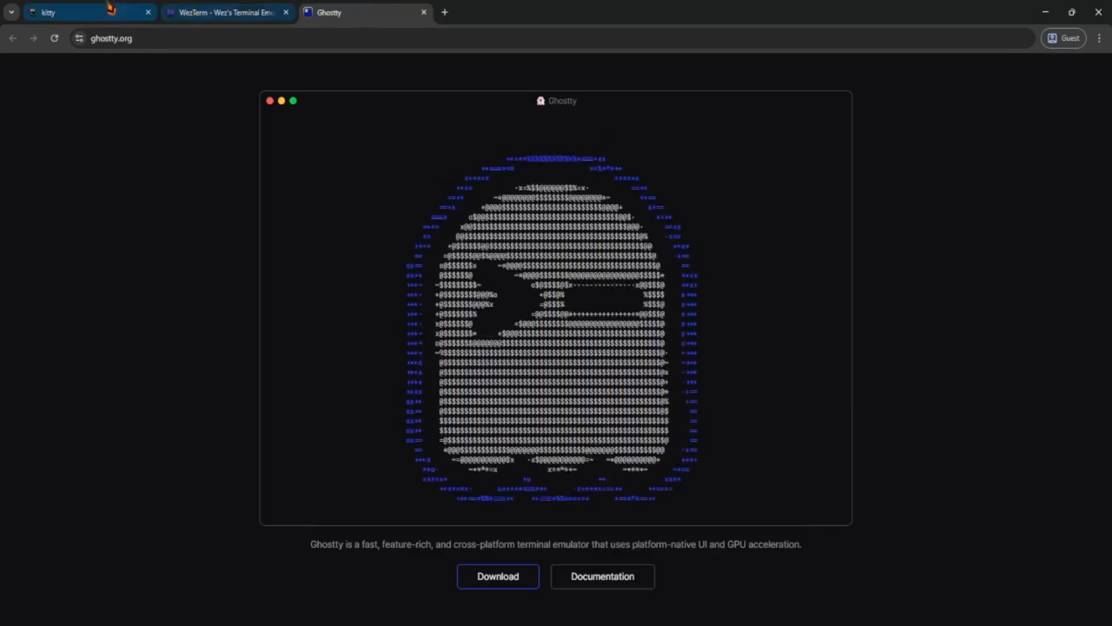
{"action": "left_click", "coordinate": [227, 12]}
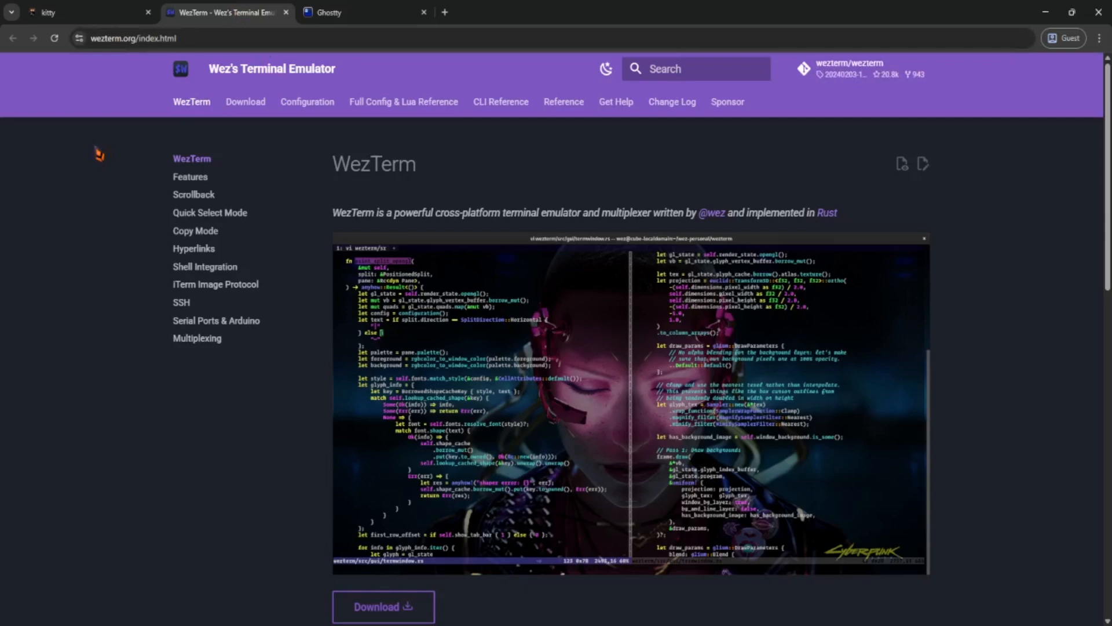
{"action": "mouse_move", "coordinate": [282, 202]}
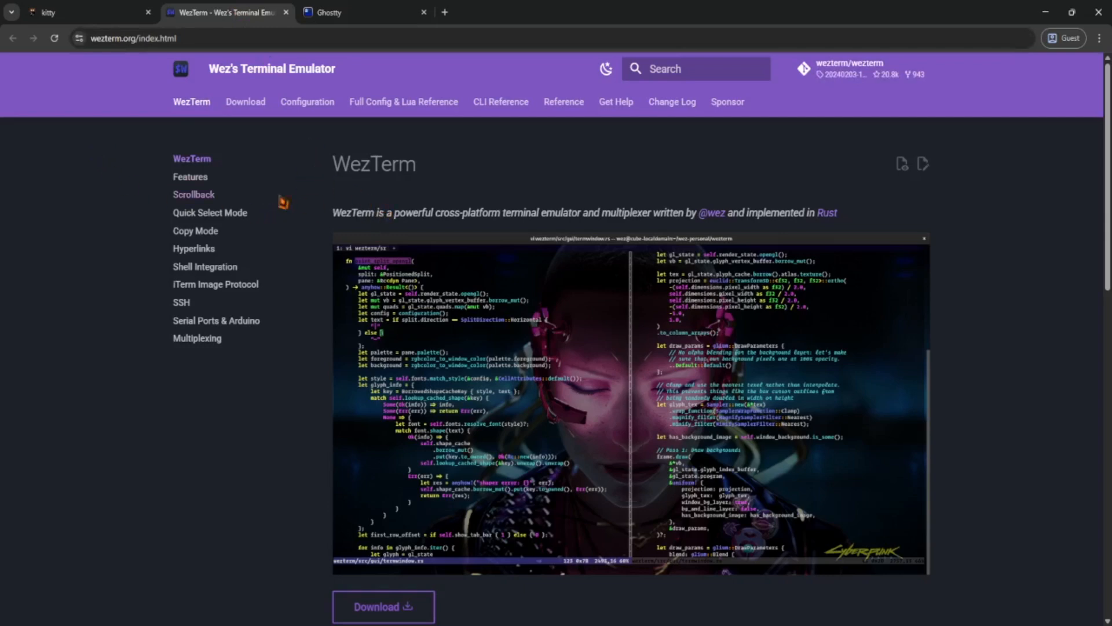
View ghostty.org in its tab, then return to the kitty homepage tab
{"action": "left_click", "coordinate": [334, 12]}
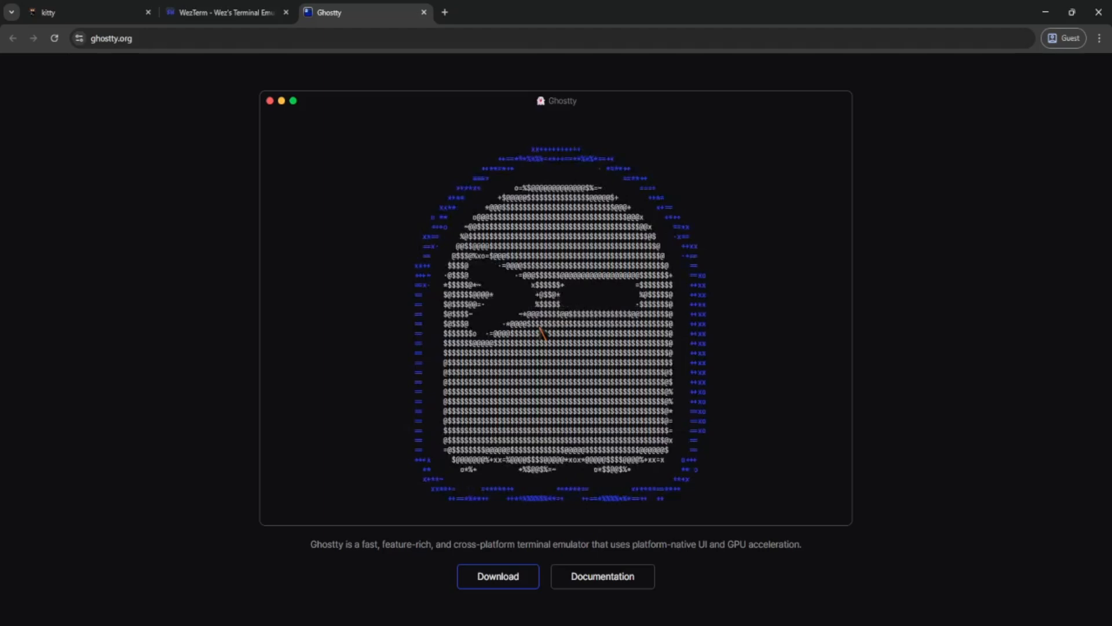
{"action": "mouse_move", "coordinate": [227, 12]}
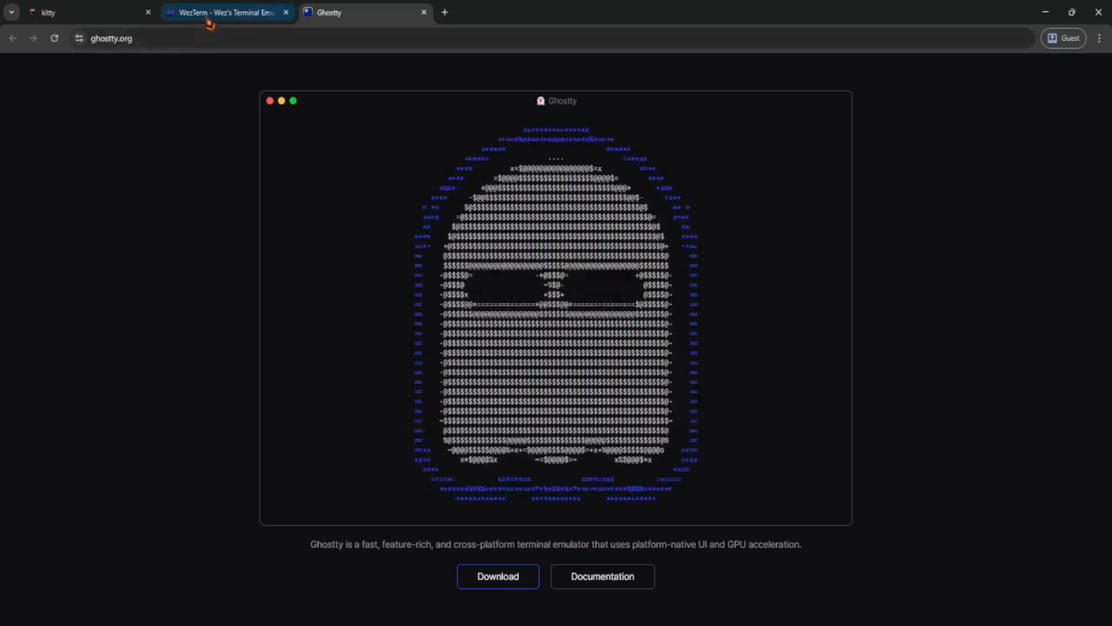
{"action": "left_click", "coordinate": [78, 13]}
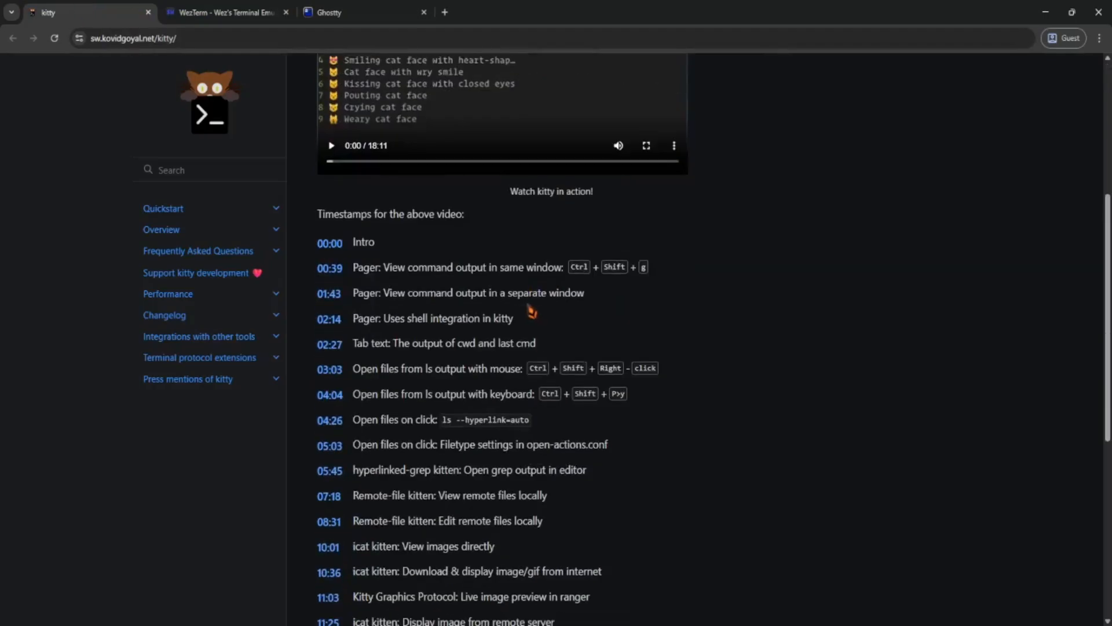
{"action": "scroll", "scroll_direction": "up", "scroll_amount": 3}
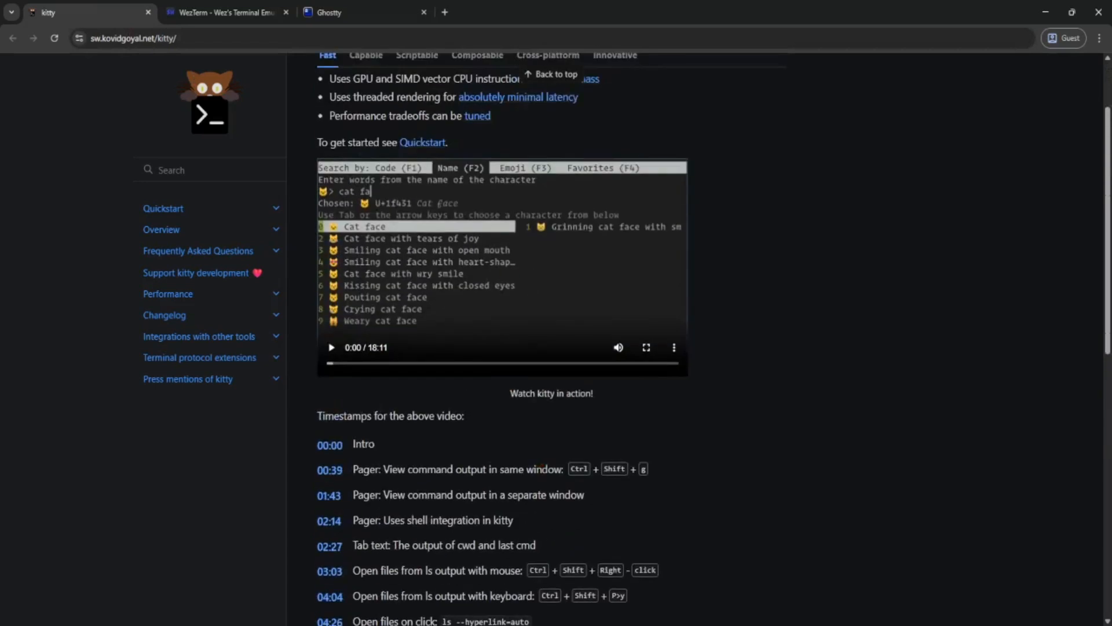
{"action": "mouse_move", "coordinate": [636, 328]}
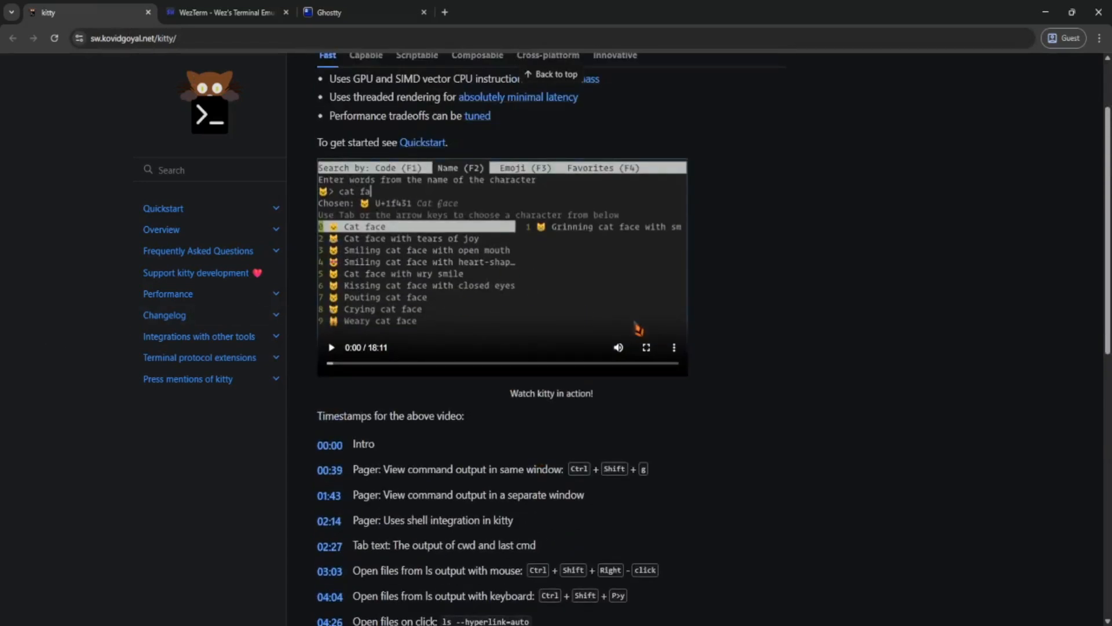
{"action": "mouse_move", "coordinate": [677, 241]}
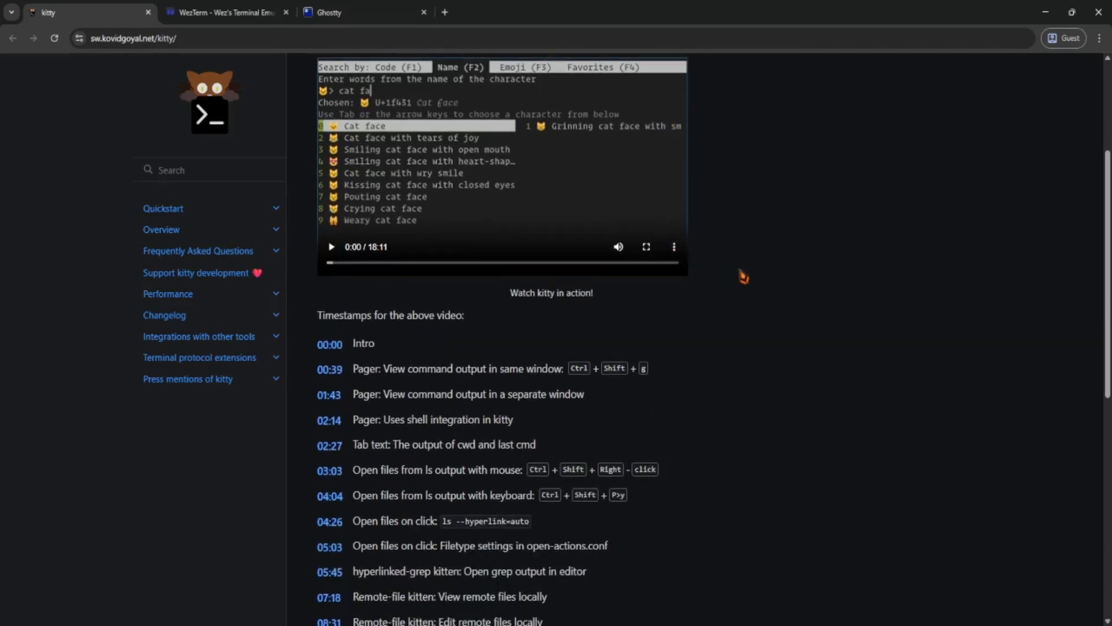
{"action": "scroll", "scroll_direction": "down", "scroll_amount": 3}
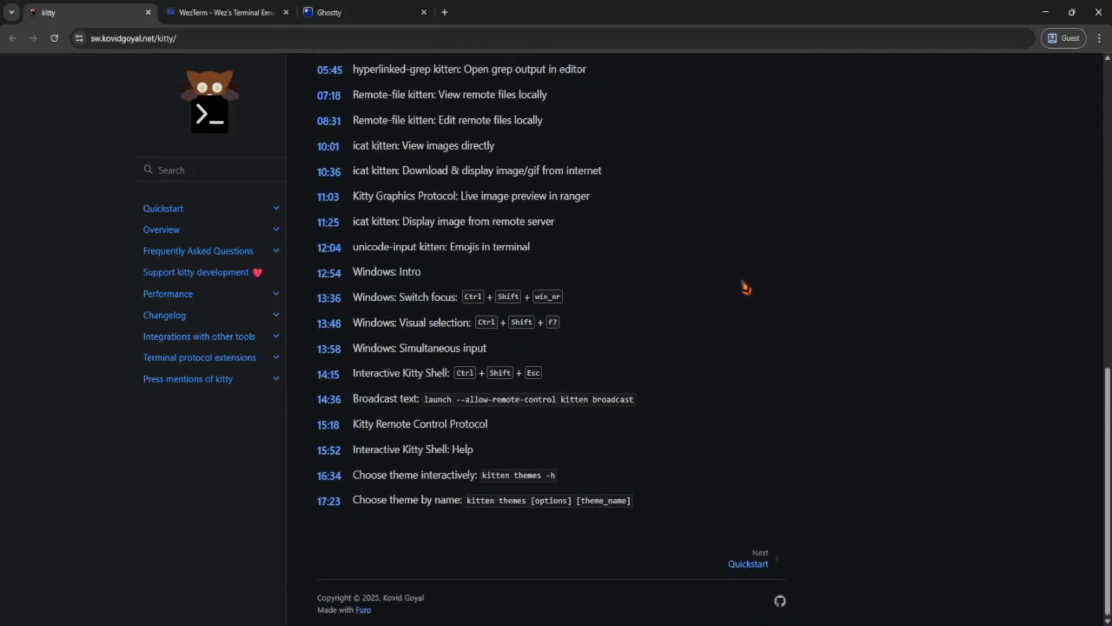
{"action": "mouse_move", "coordinate": [745, 279]}
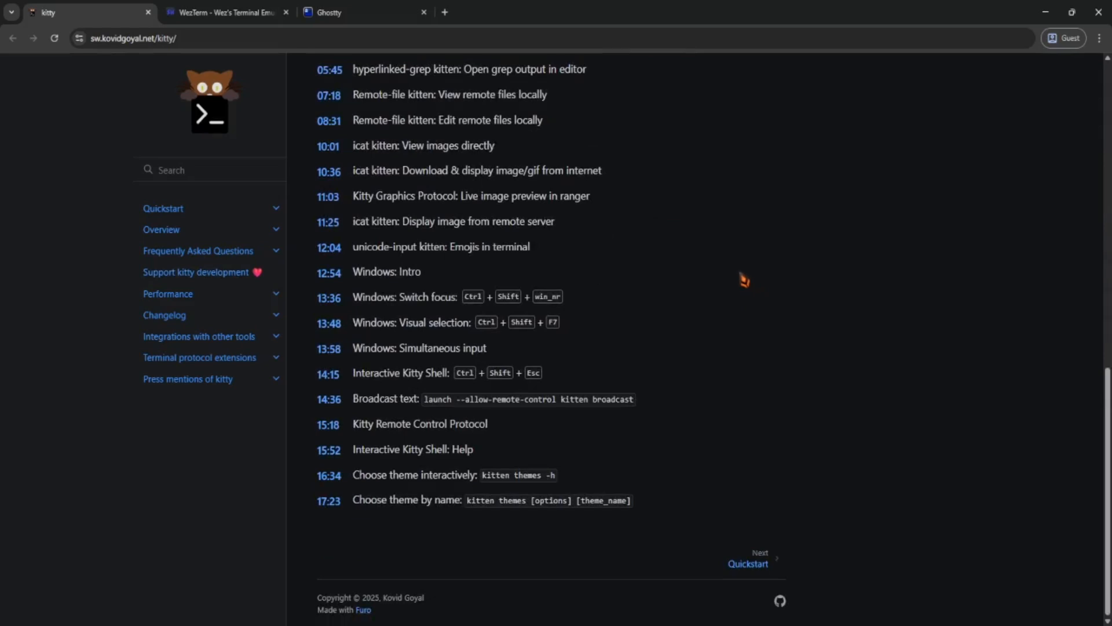
{"action": "mouse_move", "coordinate": [656, 283]}
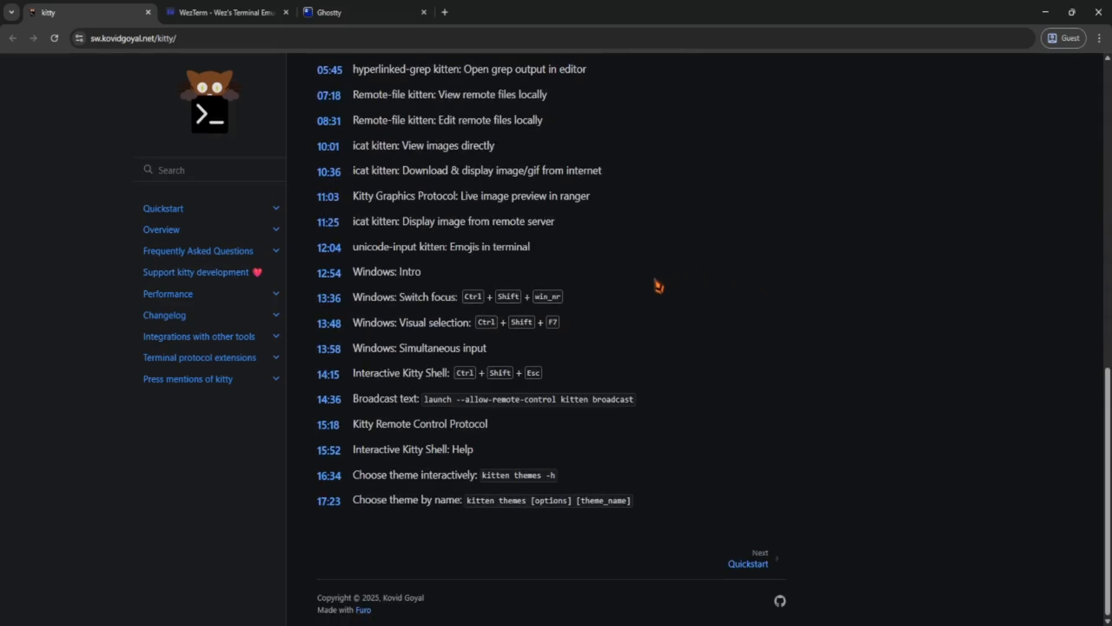
{"action": "mouse_move", "coordinate": [516, 326]}
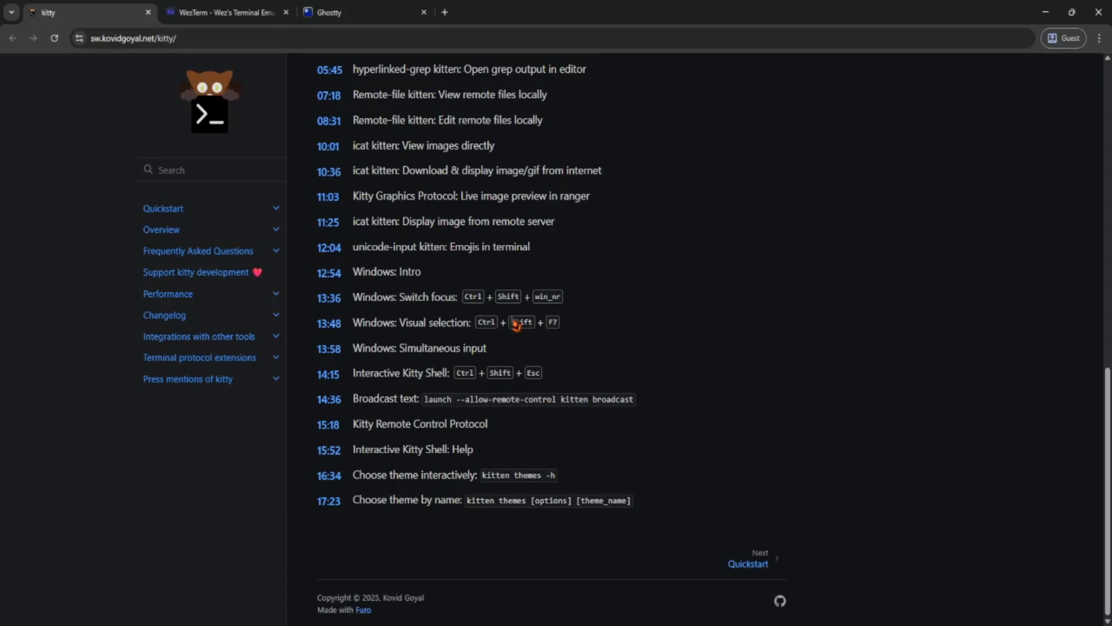
{"action": "scroll", "scroll_direction": "up", "scroll_amount": 3}
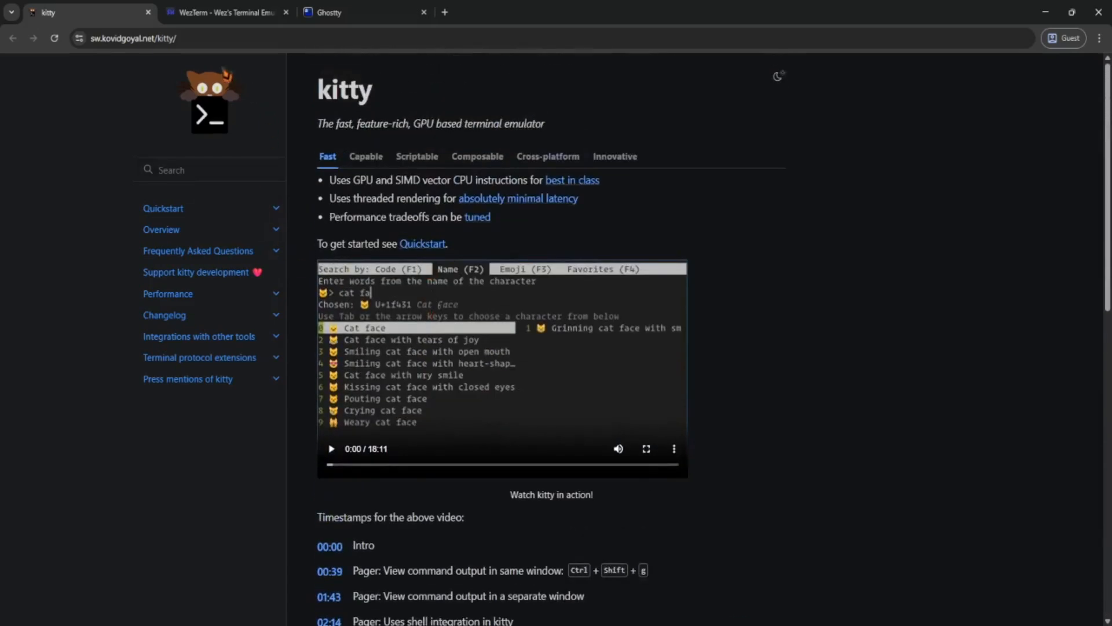
Switch to the WezTerm tab and scroll through its Features list
{"action": "left_click", "coordinate": [224, 12]}
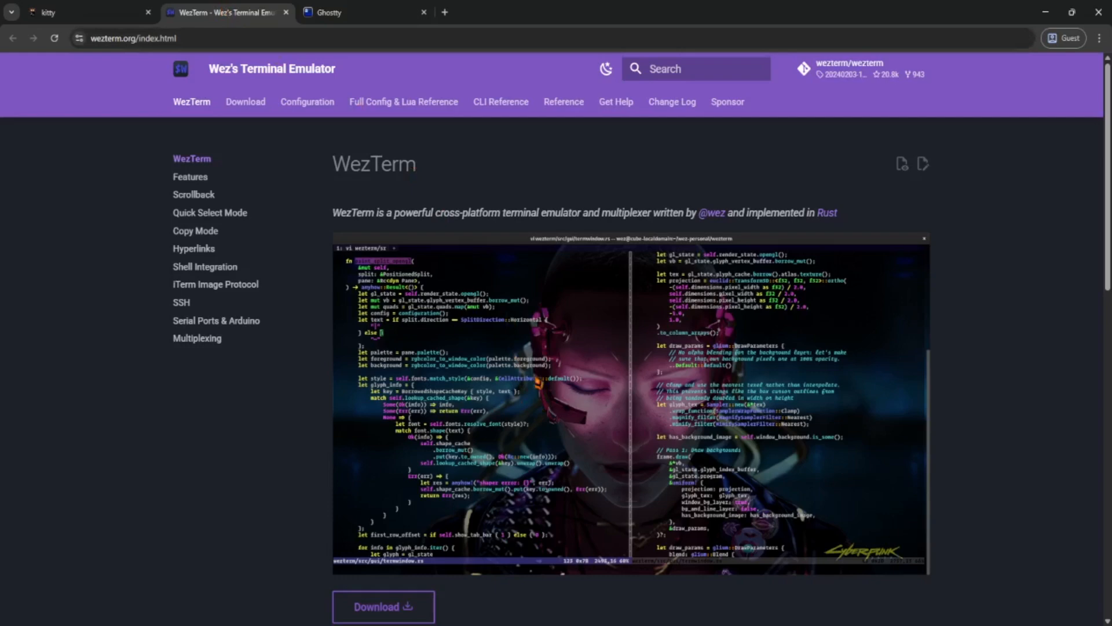
{"action": "scroll", "scroll_direction": "down", "scroll_amount": 3}
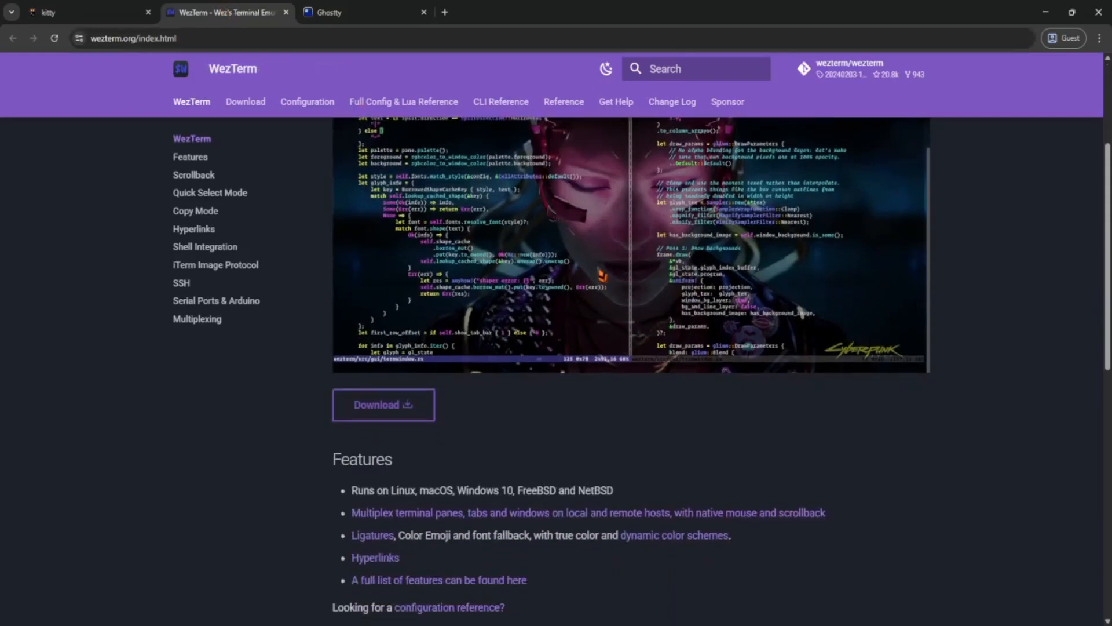
{"action": "scroll", "scroll_direction": "down", "scroll_amount": 3}
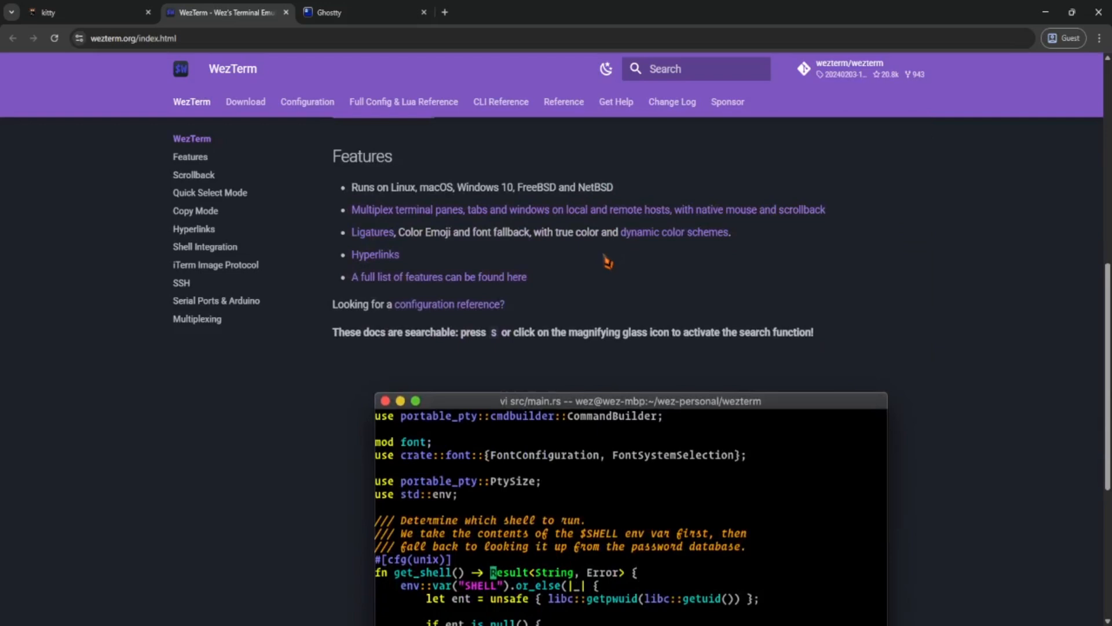
{"action": "mouse_move", "coordinate": [610, 257]}
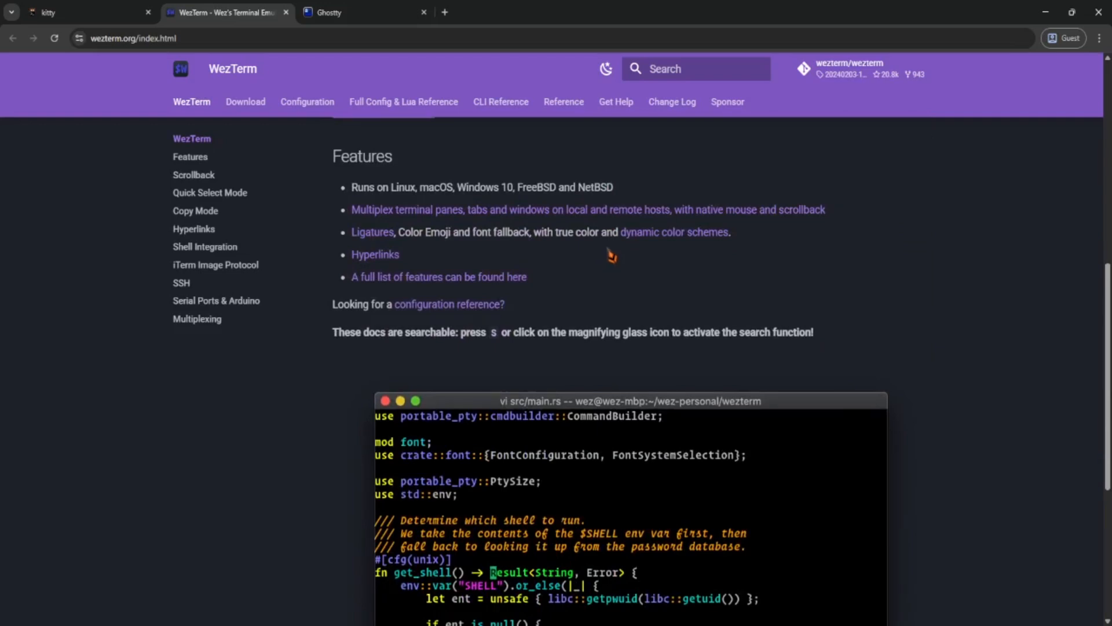
{"action": "scroll", "scroll_direction": "down", "scroll_amount": 3}
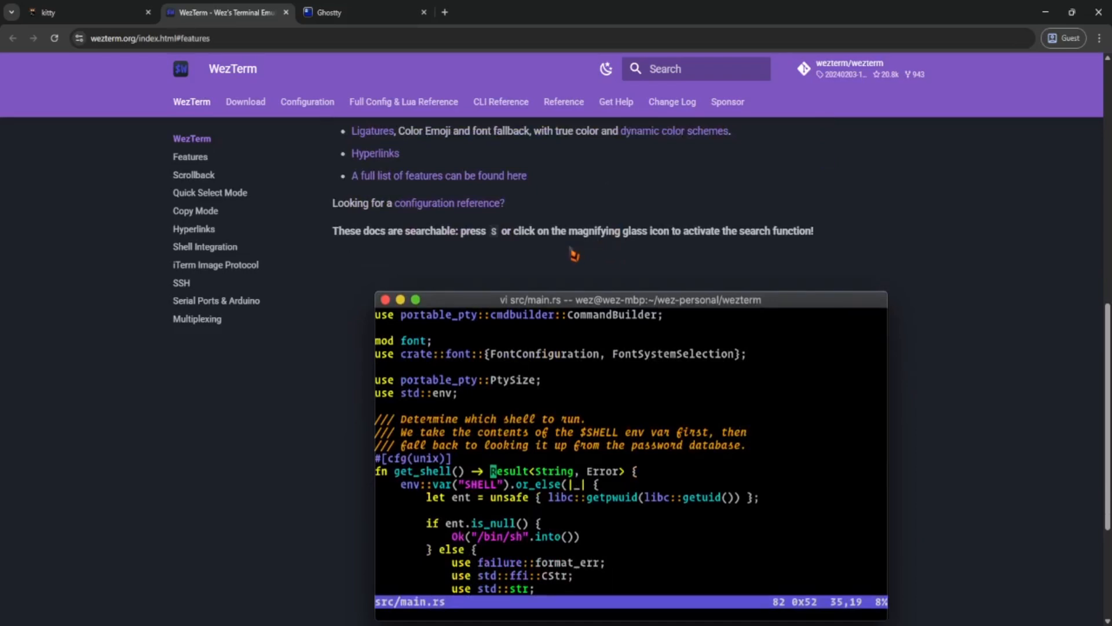
{"action": "scroll", "scroll_direction": "down", "scroll_amount": 3}
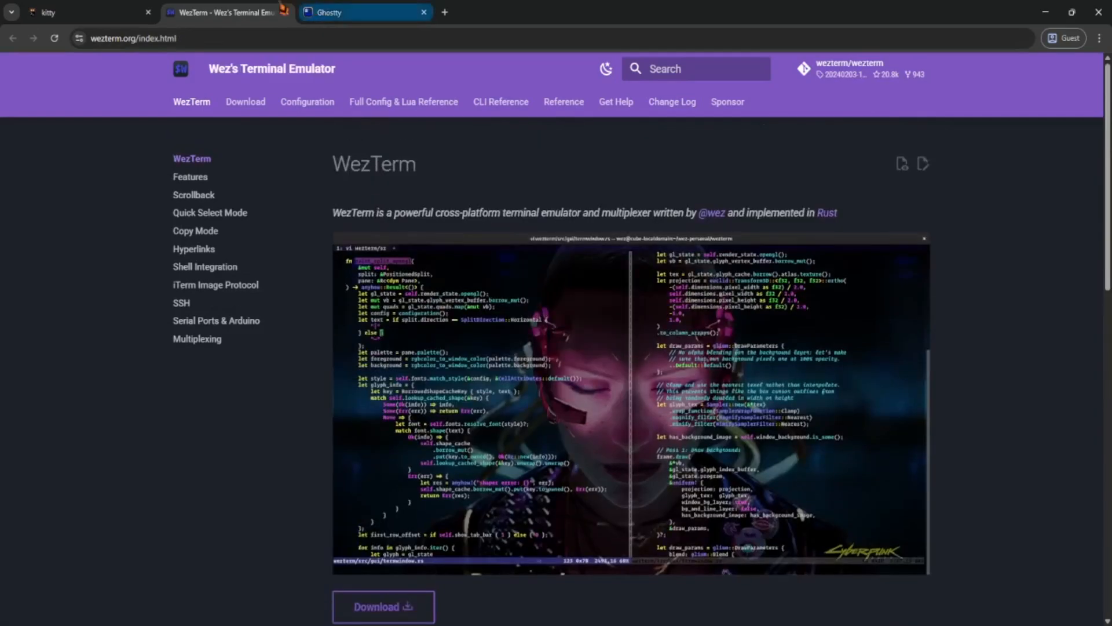
{"action": "left_click", "coordinate": [364, 13]}
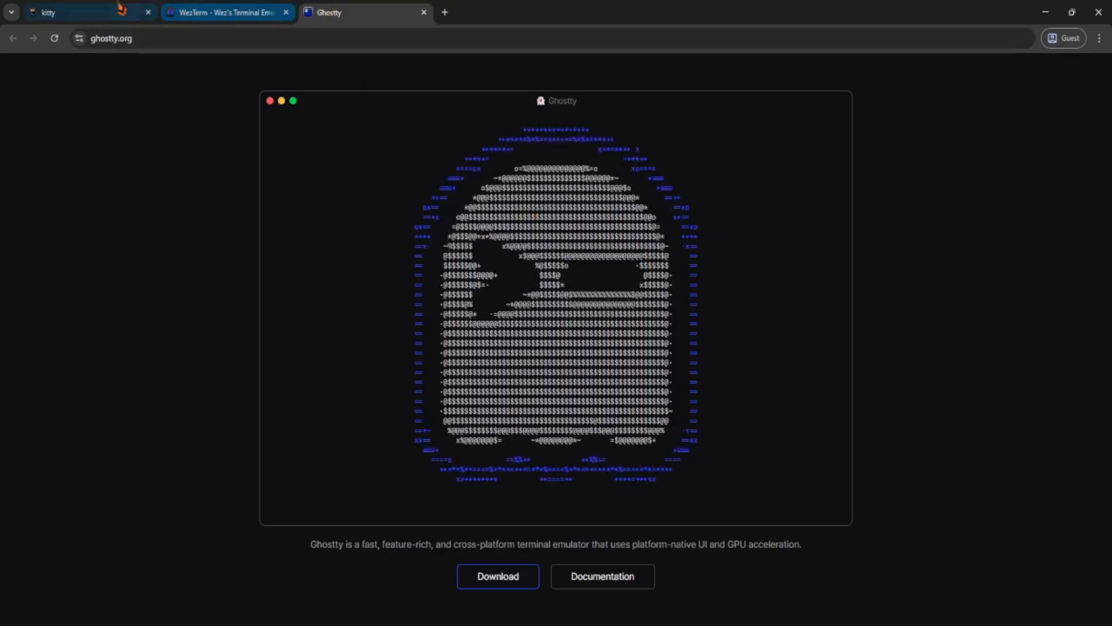
{"action": "left_click", "coordinate": [85, 13]}
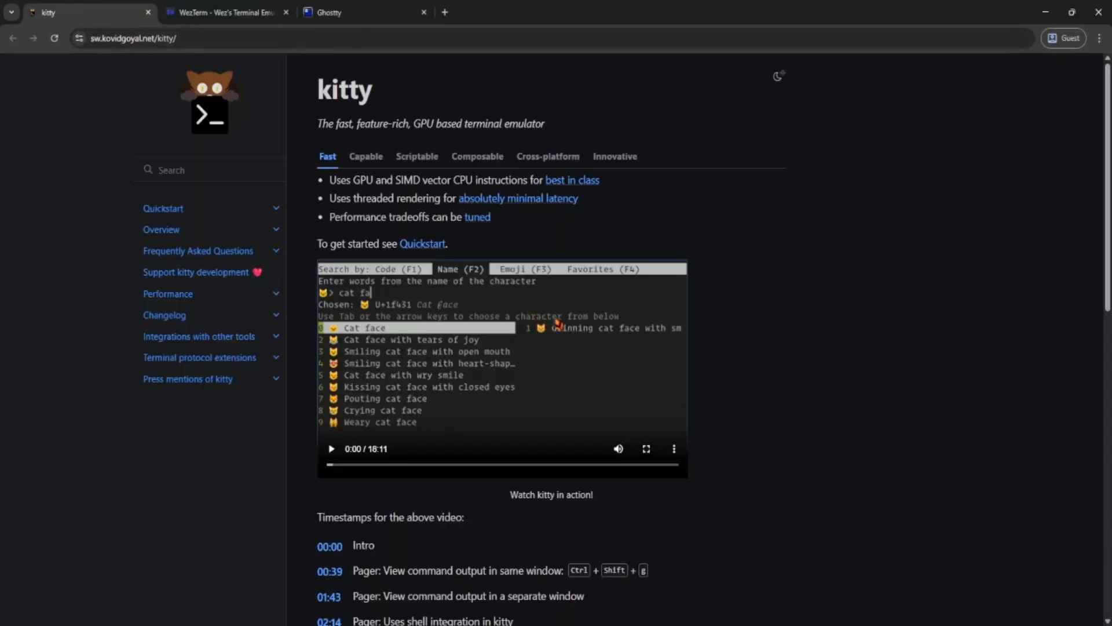
{"action": "mouse_move", "coordinate": [199, 12]}
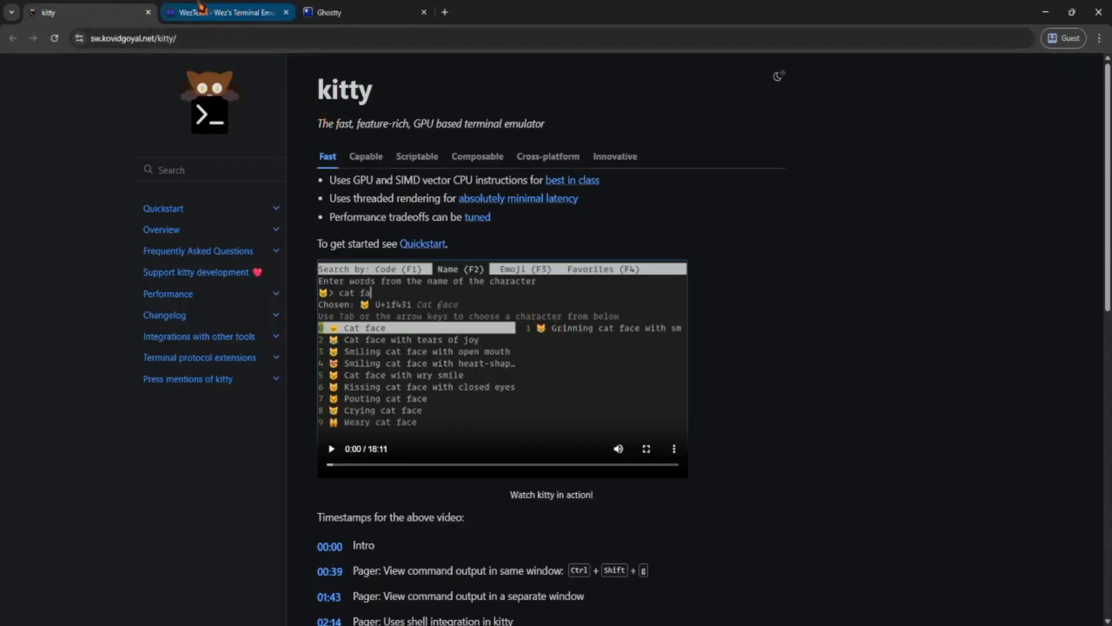
{"action": "left_click", "coordinate": [227, 12]}
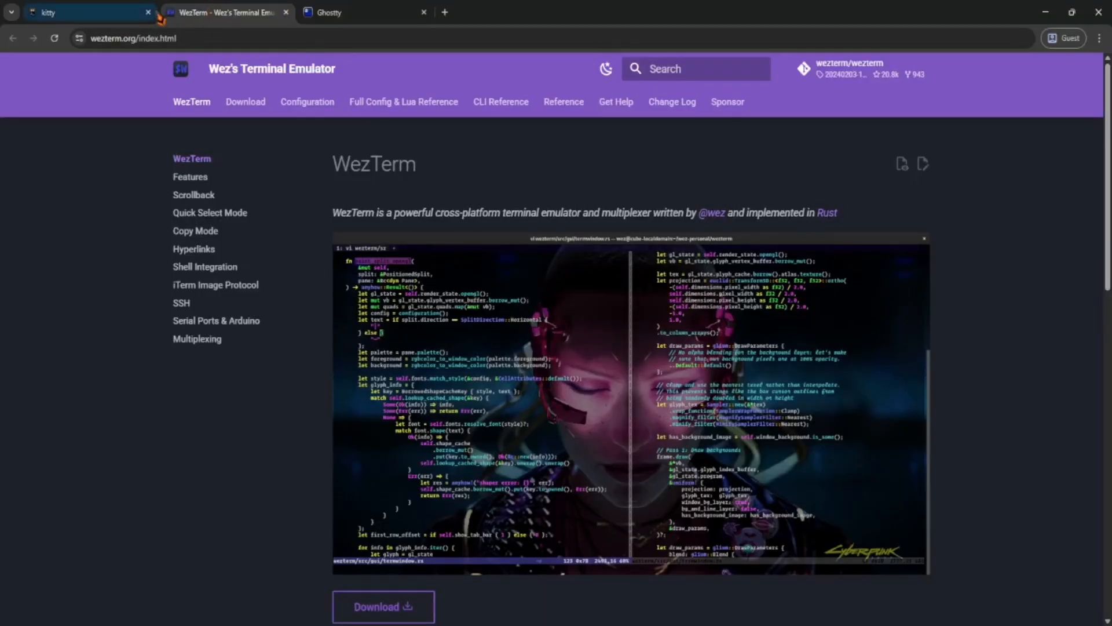